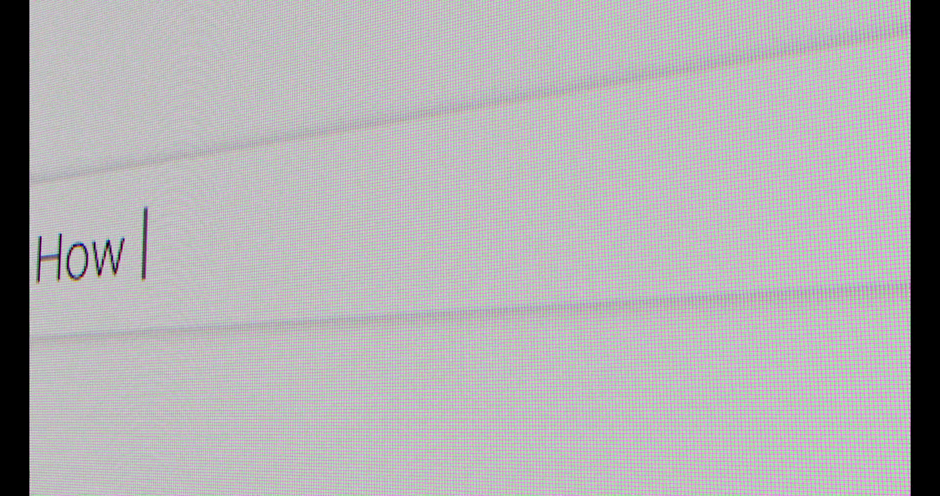
pyautogui.write('does Svelte work?')
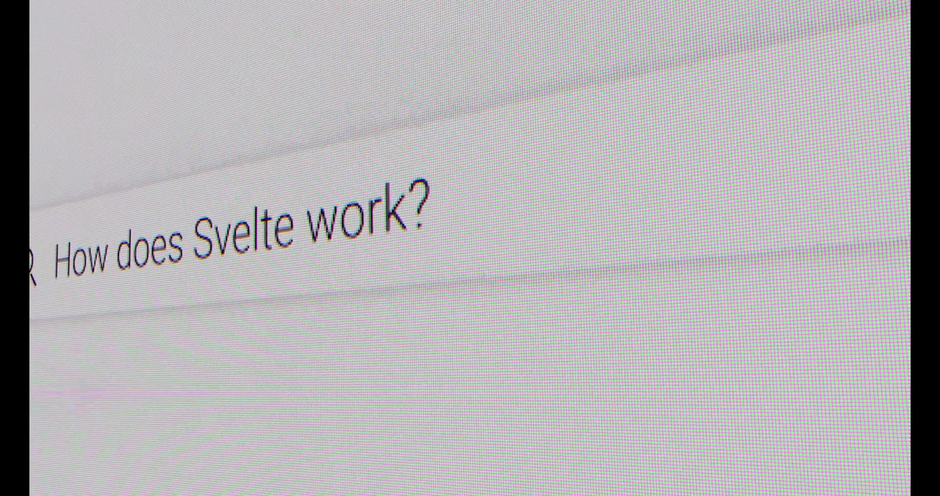